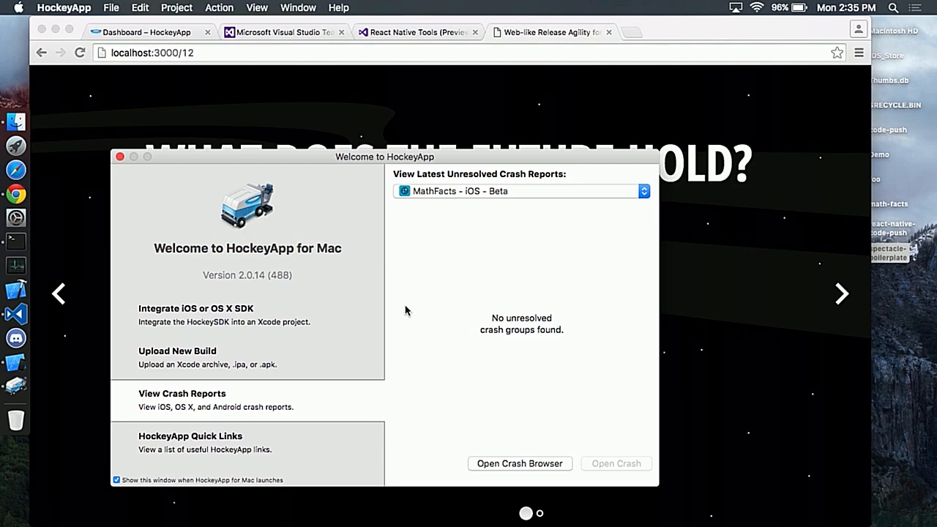
pyautogui.moveTo(473, 199)
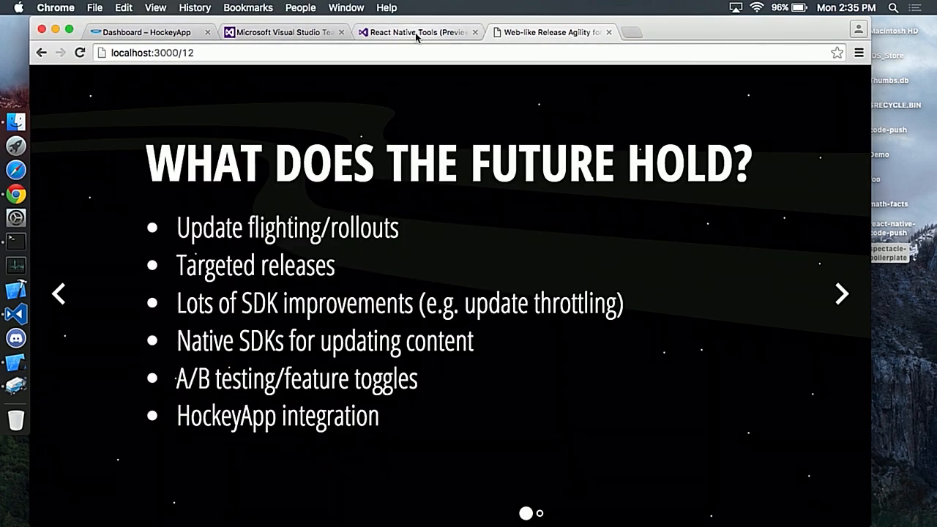
pyautogui.moveTo(418, 31)
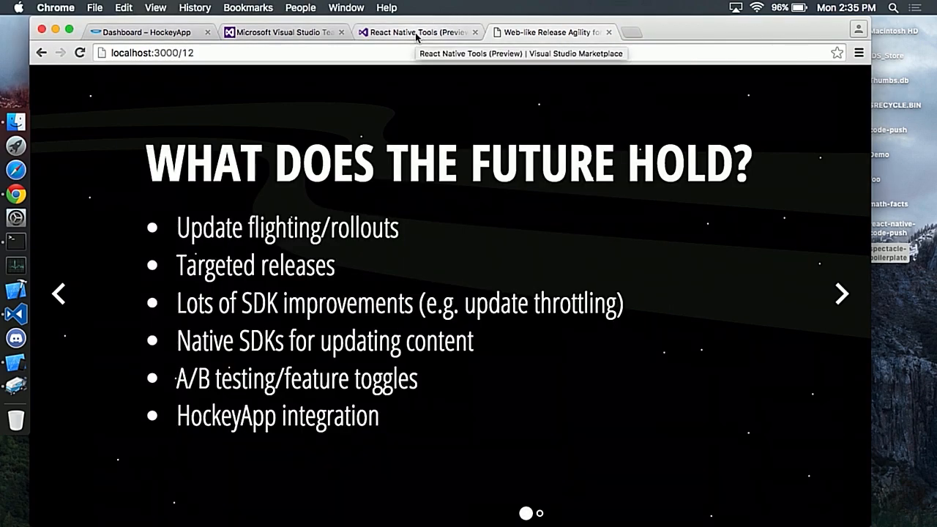